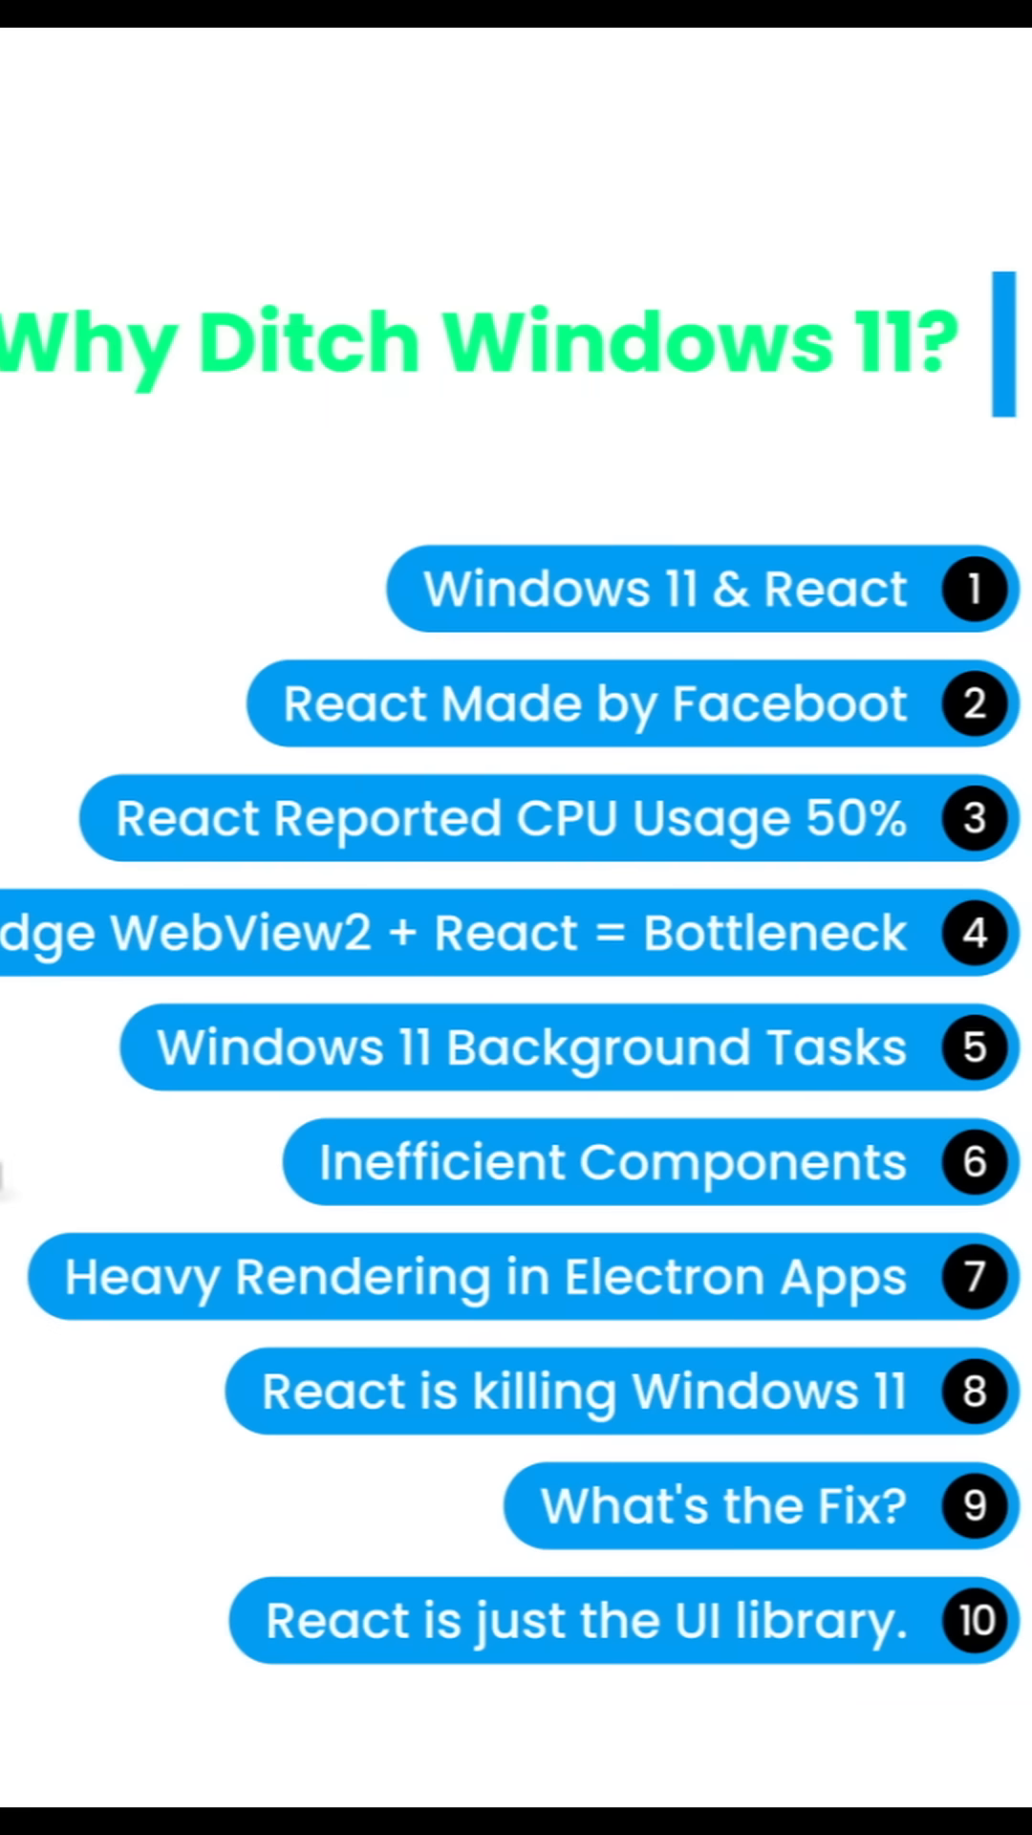
# Step: Open the Windows 11 Start menu showing pinned apps, search and recommendations
pyautogui.click(32, 1665)
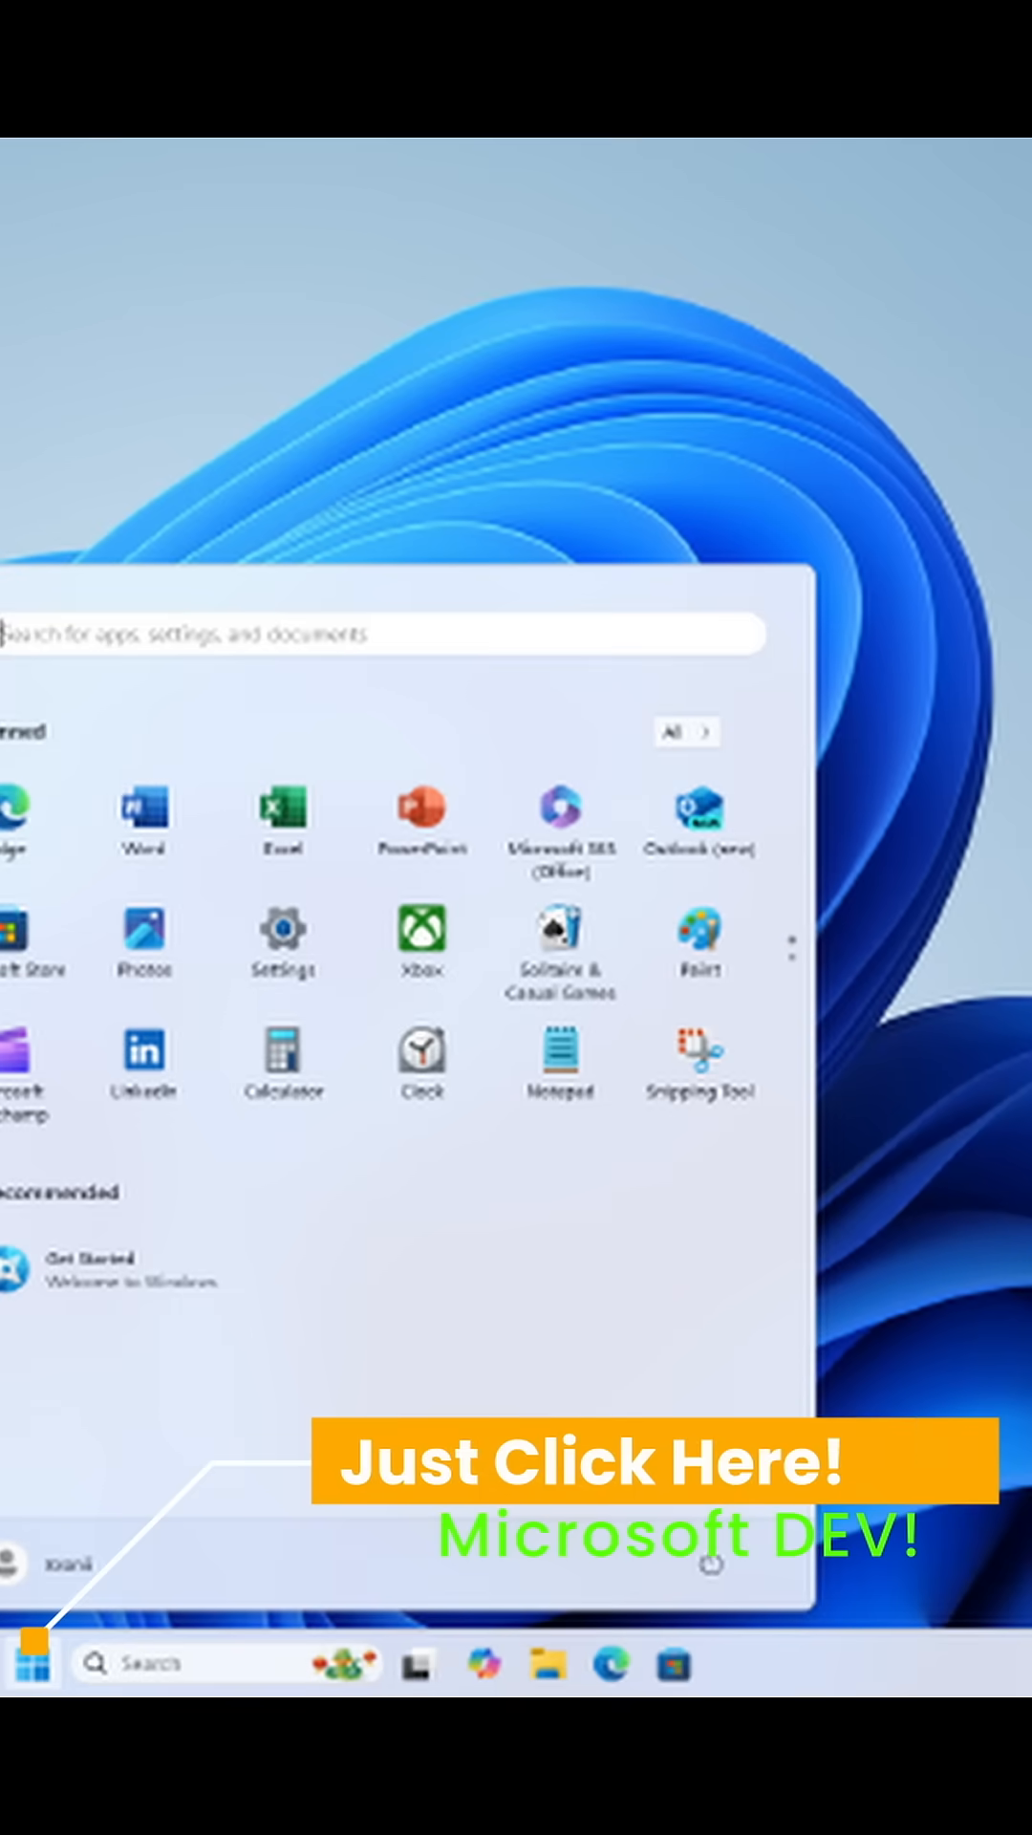